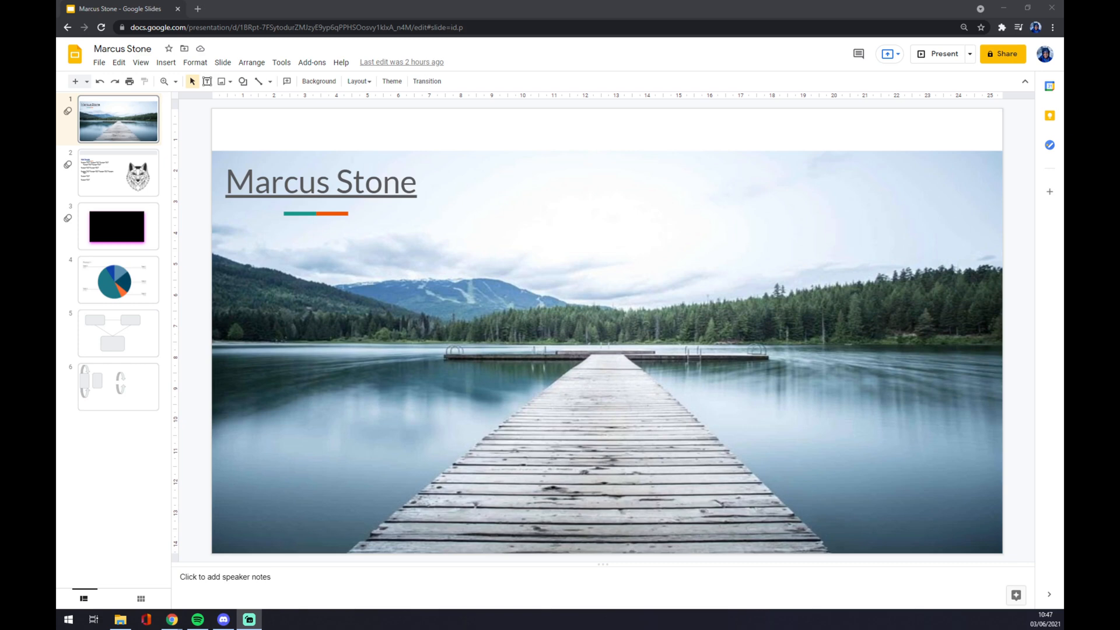
pyautogui.moveTo(98, 62)
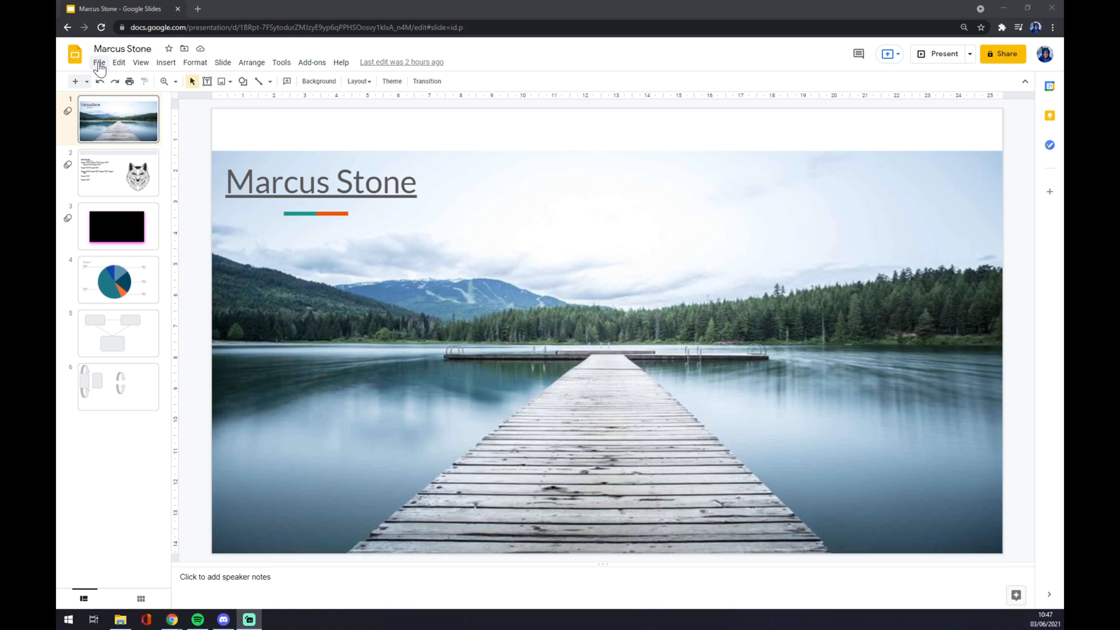
# Step: Bring up the Publish to the web settings from the File menu
pyautogui.click(98, 62)
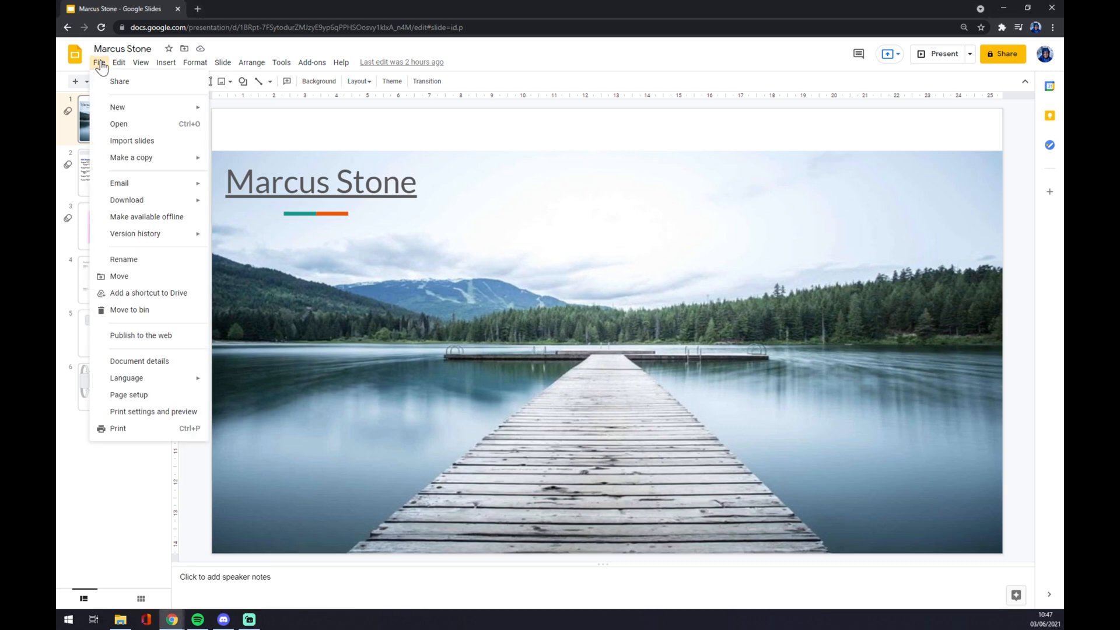
pyautogui.click(119, 62)
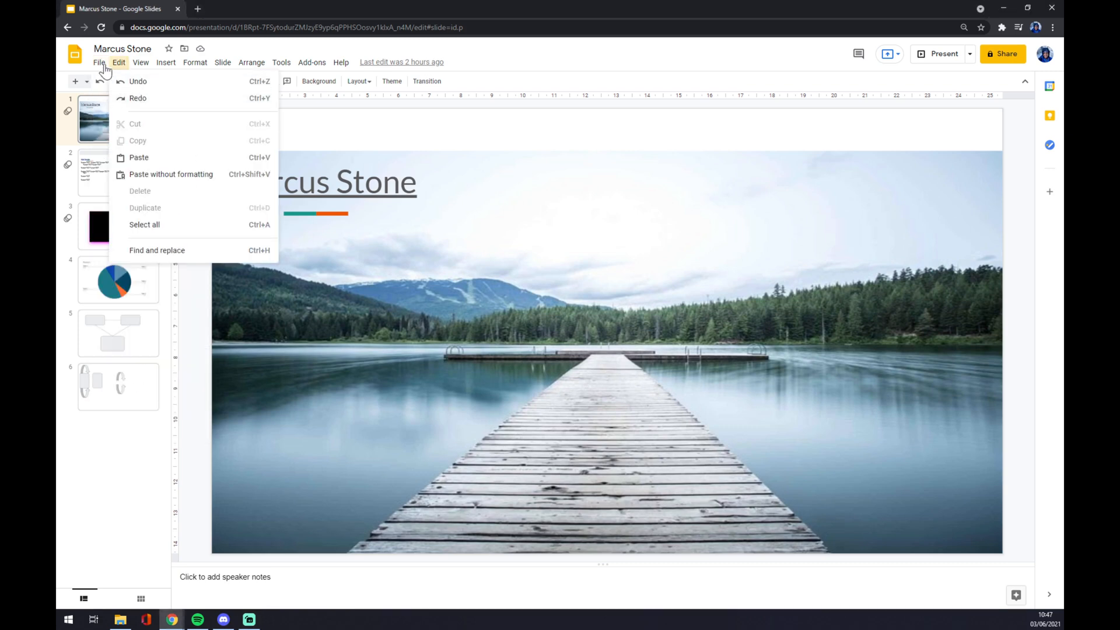
pyautogui.click(99, 62)
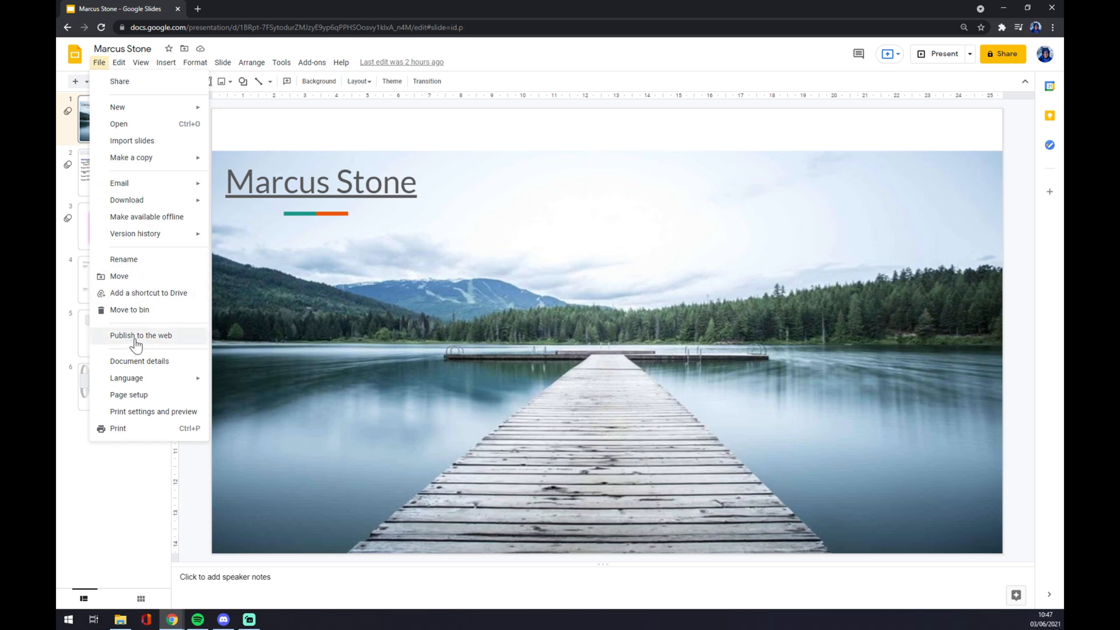
pyautogui.click(141, 336)
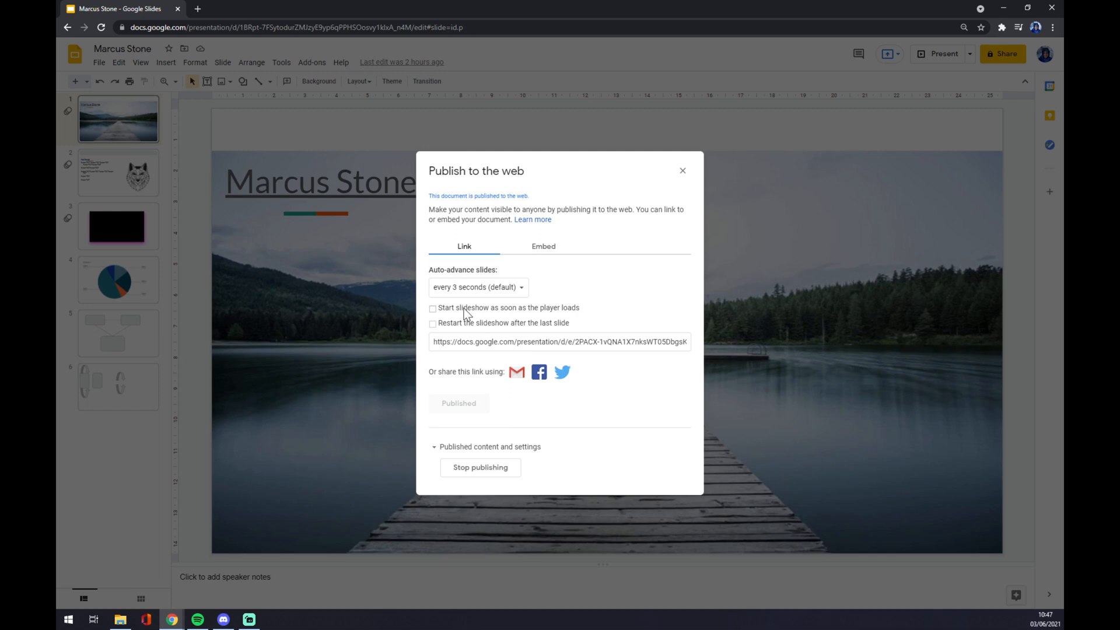
pyautogui.moveTo(463, 287)
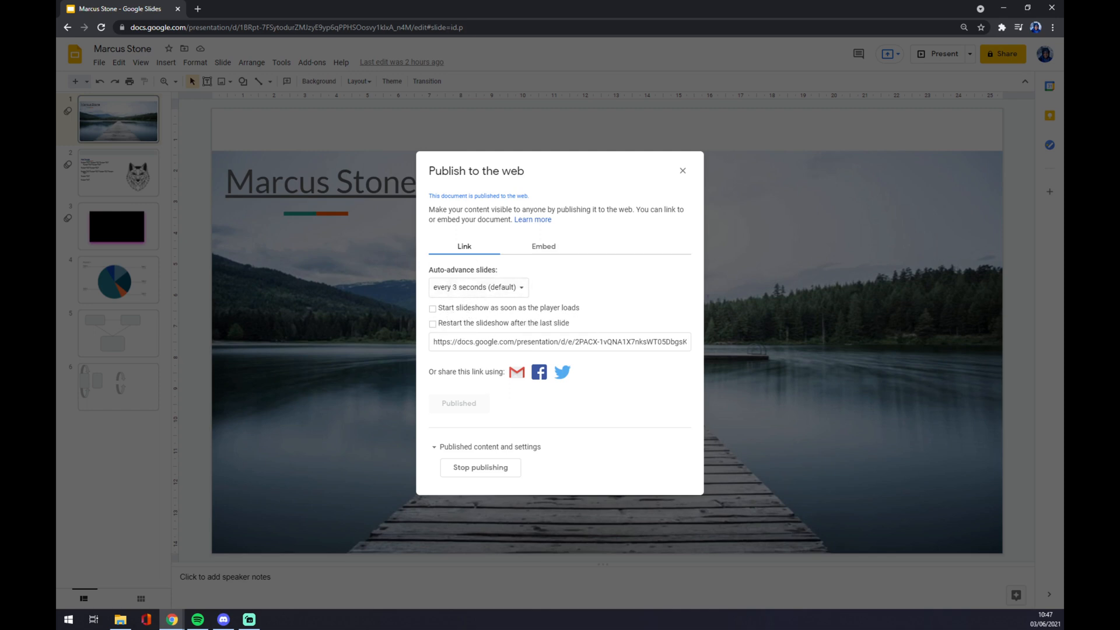
pyautogui.moveTo(491, 330)
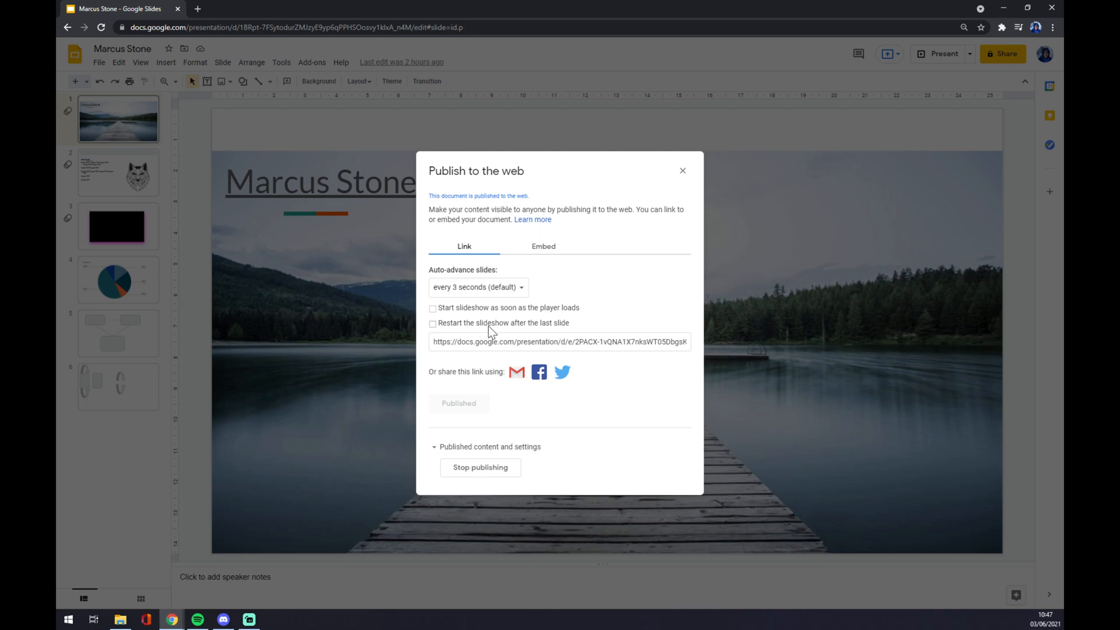
pyautogui.moveTo(567, 334)
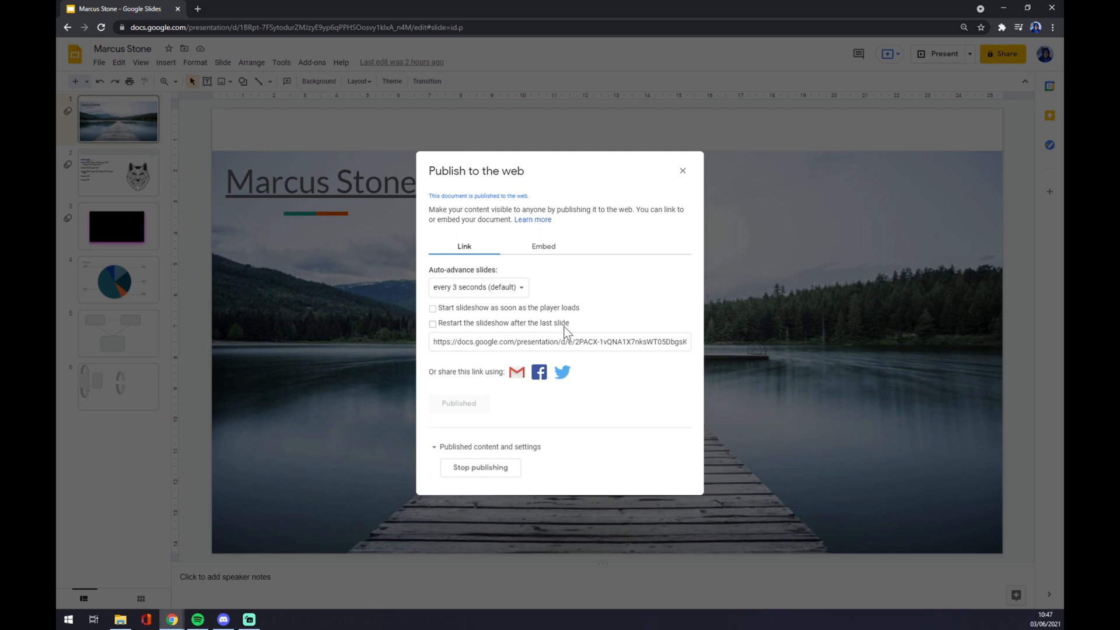
pyautogui.moveTo(537, 332)
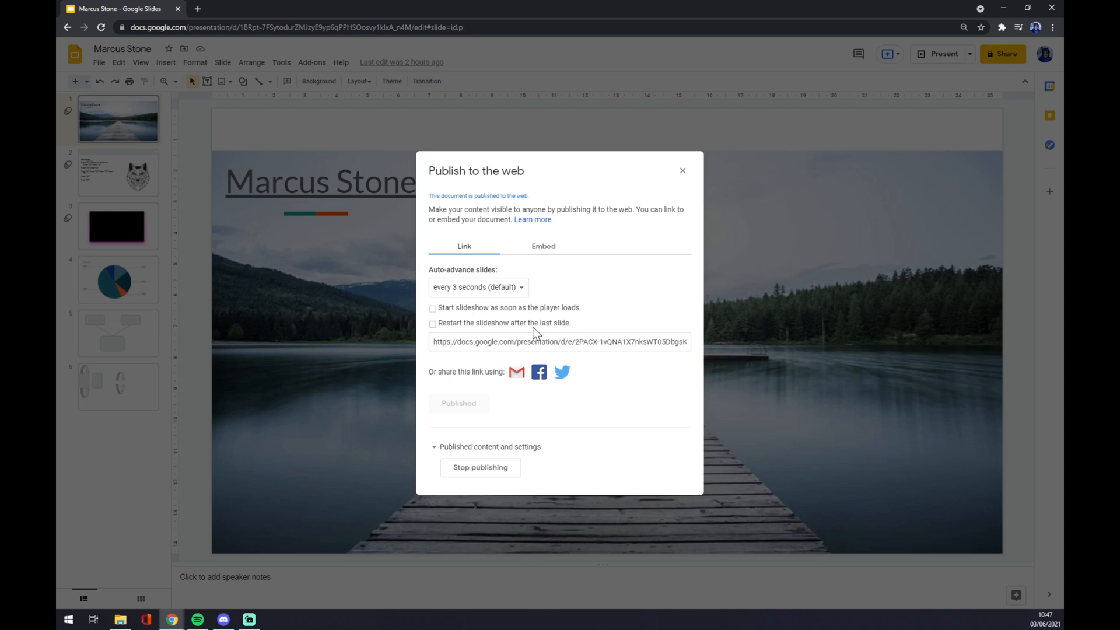
# Step: Enable 'Restart the slideshow after the last slide' for the published presentation
pyautogui.click(432, 323)
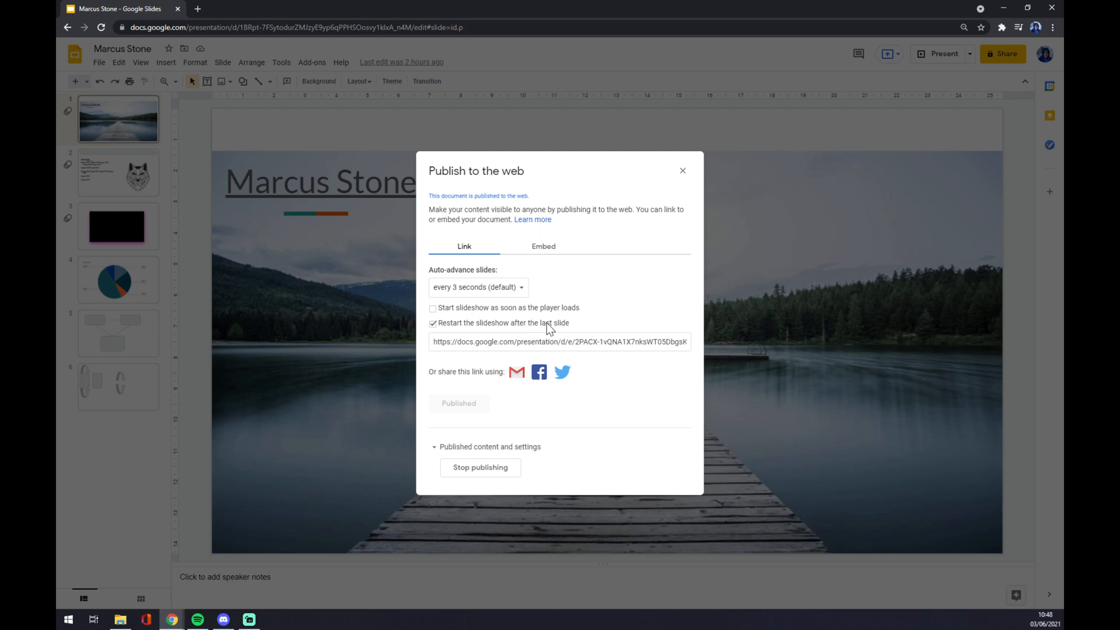
pyautogui.moveTo(550, 329)
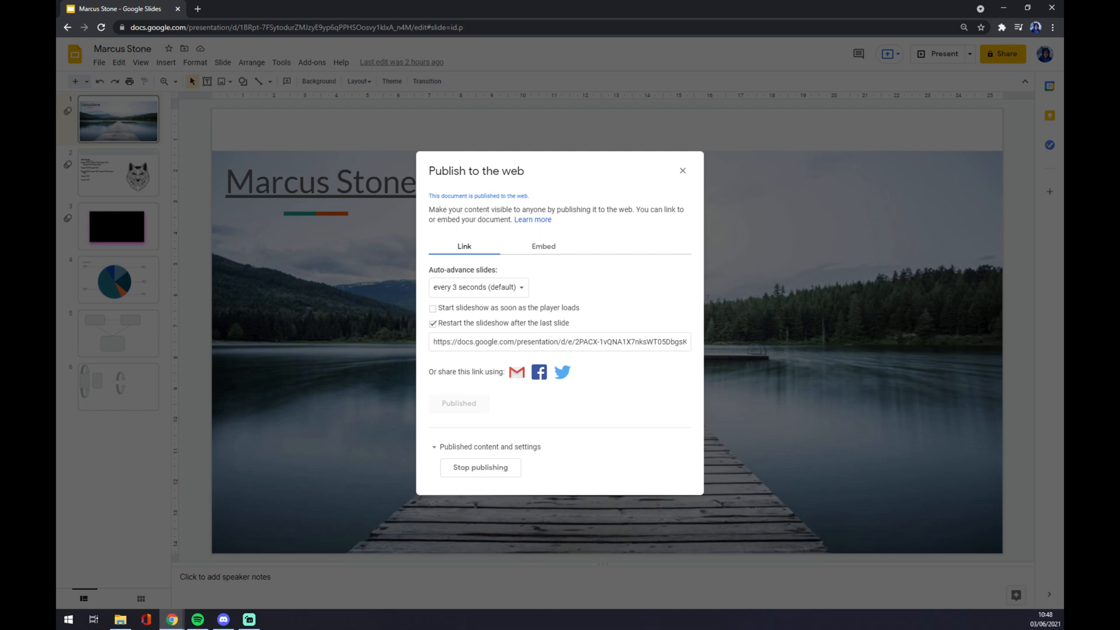